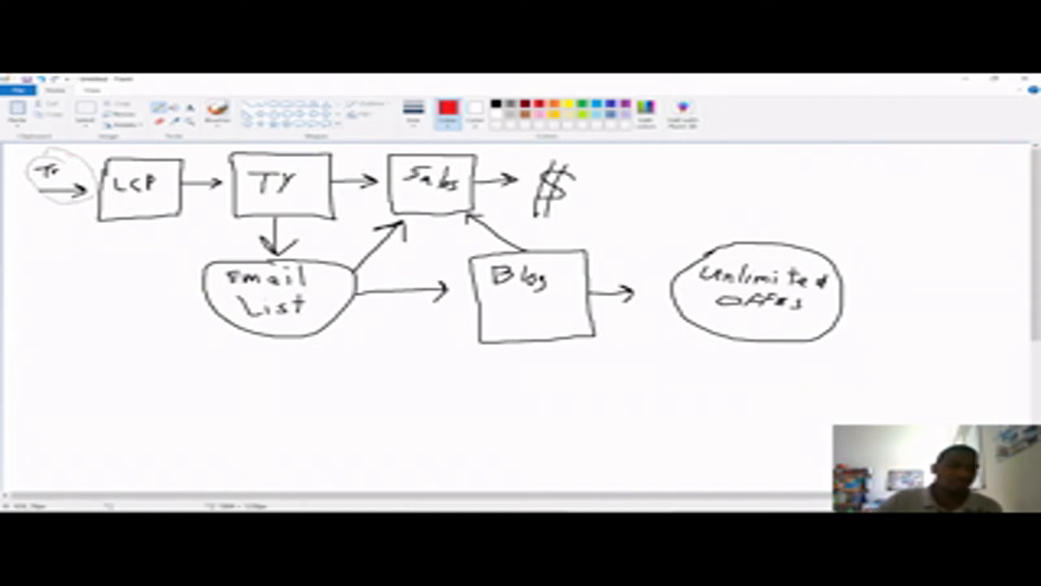
- Circle the Sales label in red and add small red ticks near the TY arrow and Email List
left_click_drag(423, 163, 447, 195)
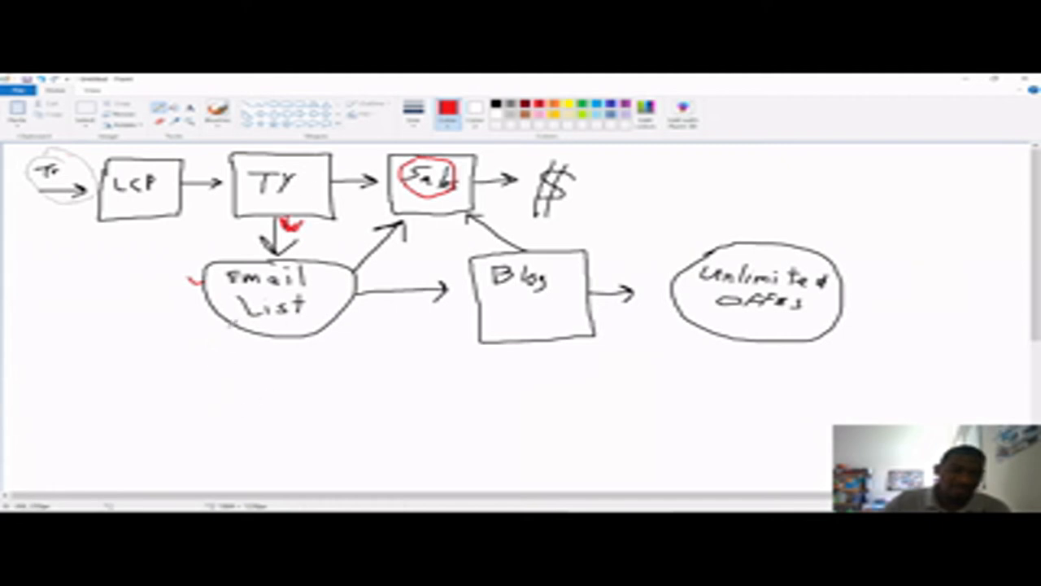
- Draw a red number 1 beneath the Email List shape and underline the TY label
left_click_drag(209, 341, 200, 386)
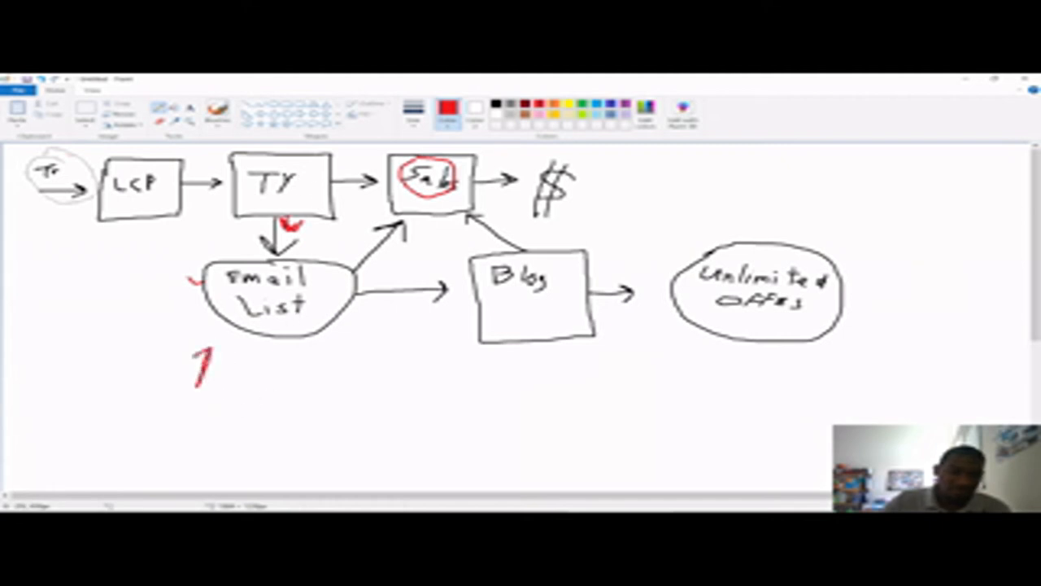
left_click_drag(187, 390, 236, 390)
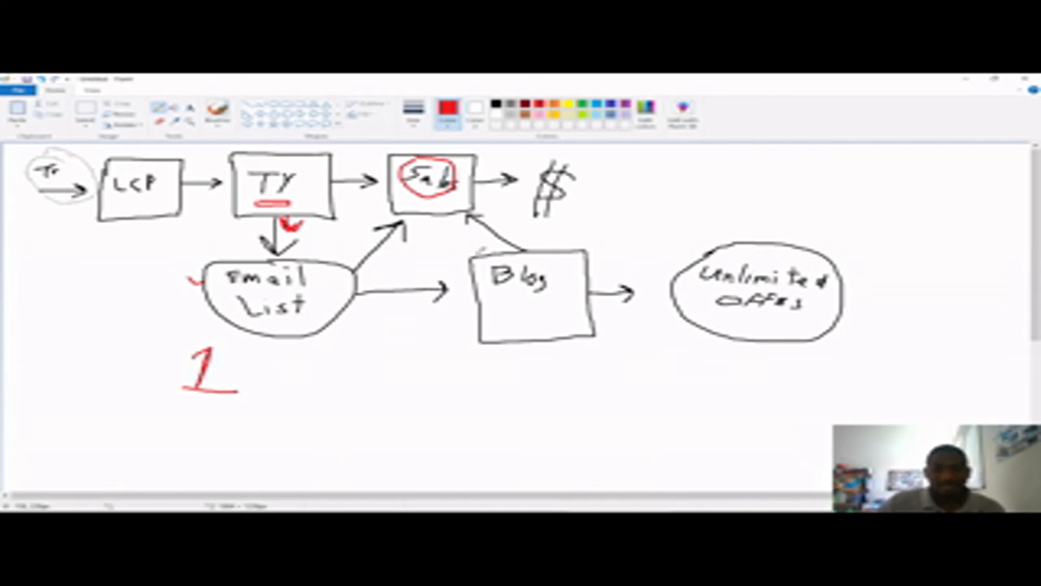
- Draw a red oval around the Blog box and its right arrow, with red numbers beside the 1
left_click_drag(475, 260, 553, 358)
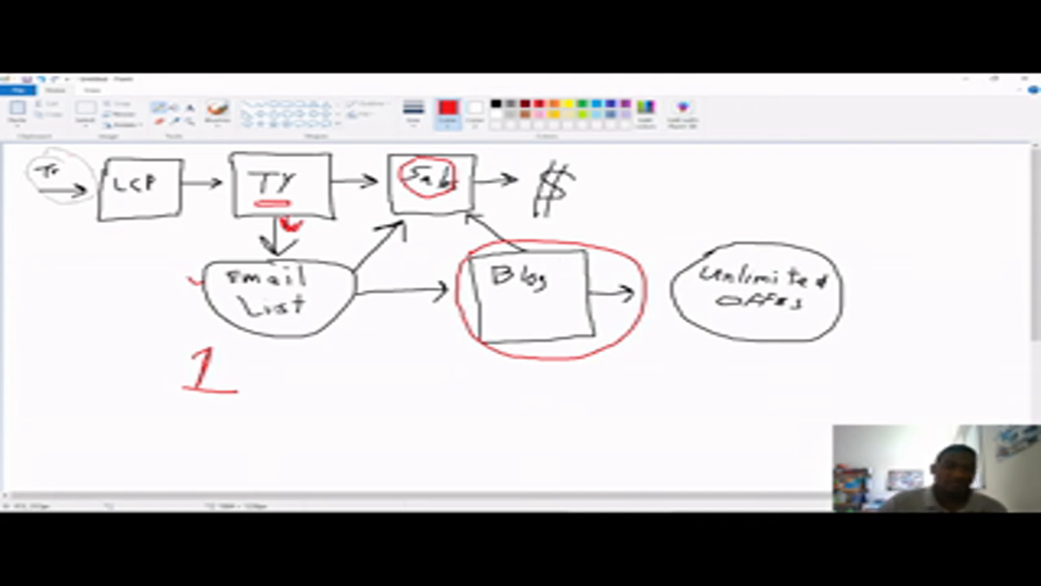
left_click_drag(244, 358, 293, 382)
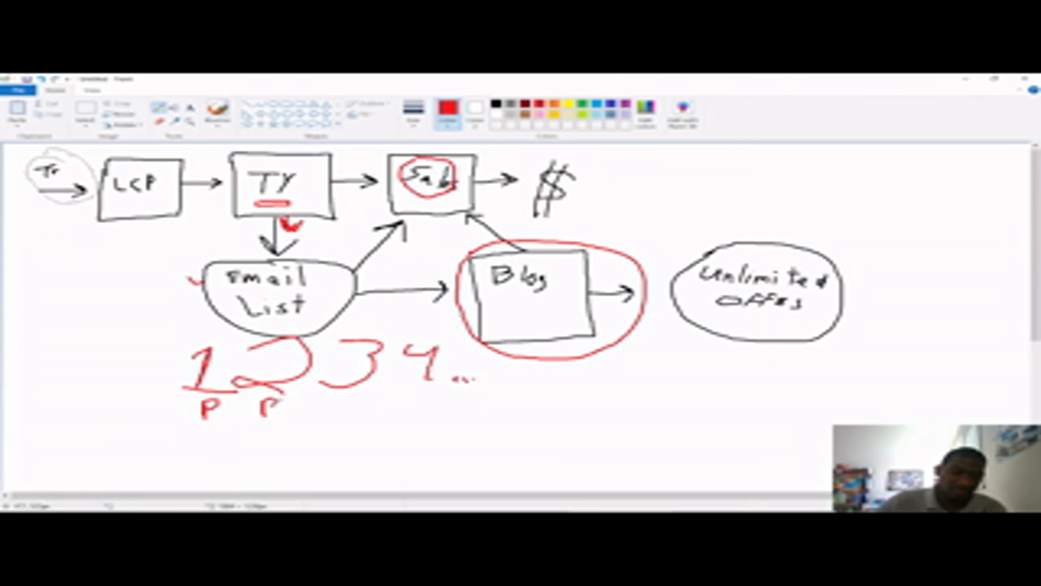
- Write red V, V, V, P under the email numbers and draw a red arrow from Blog to the 4
left_click_drag(317, 386, 341, 415)
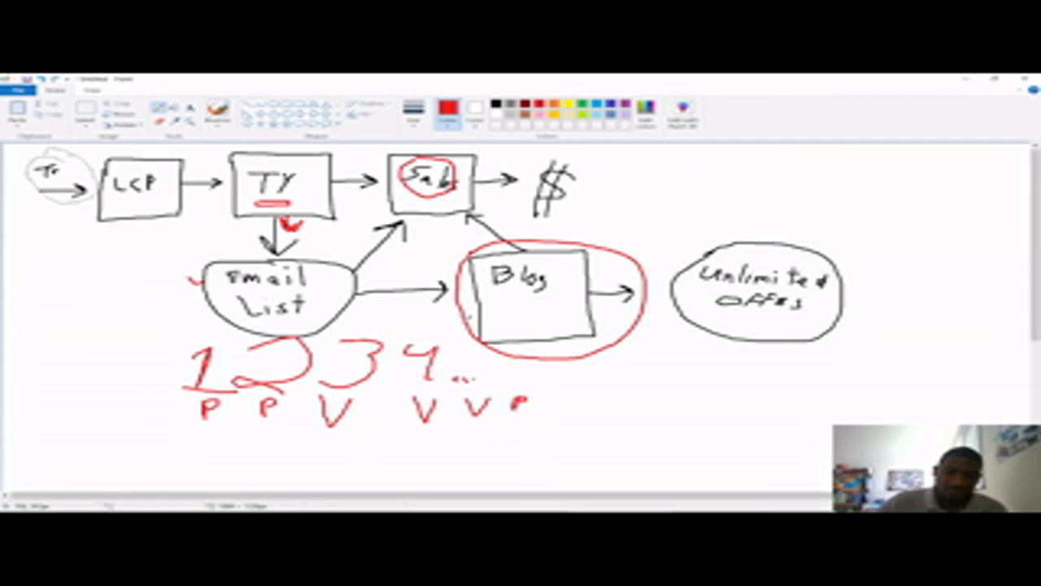
left_click_drag(456, 317, 394, 338)
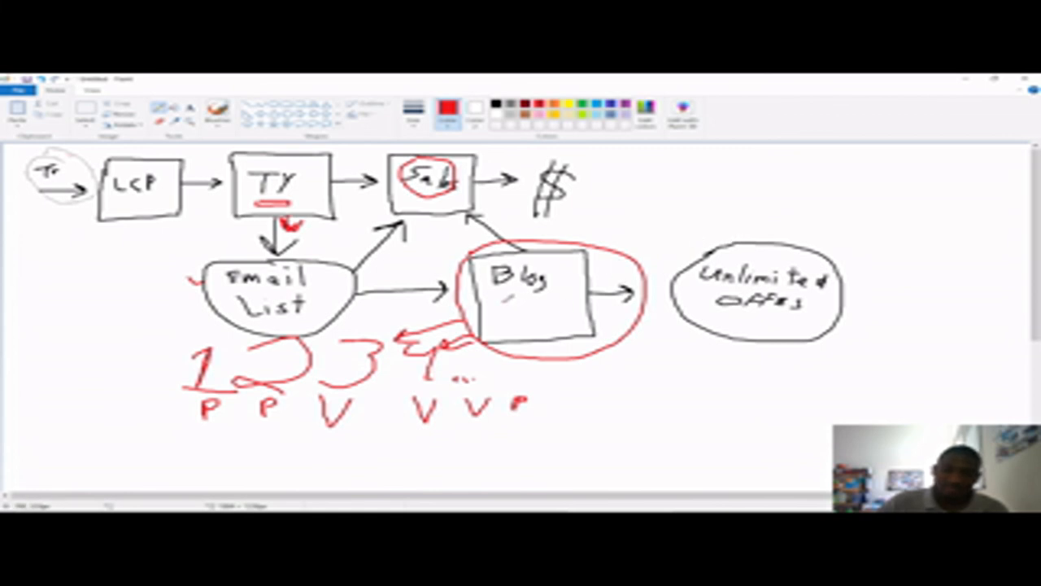
- Draw short red post lines near the Blog label and a vertical sidebar line along its right side
left_click_drag(500, 305, 520, 317)
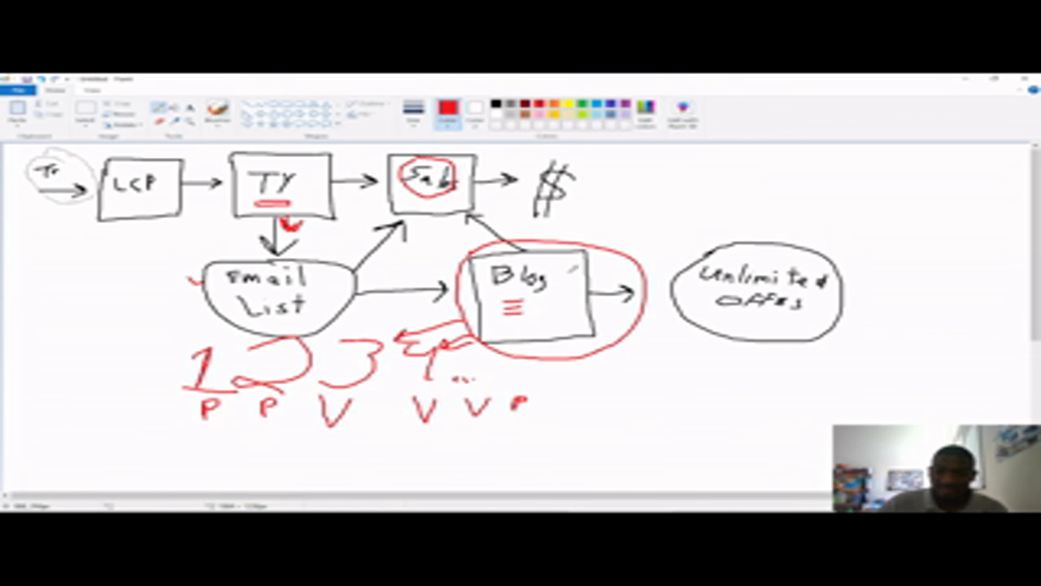
left_click_drag(577, 260, 577, 325)
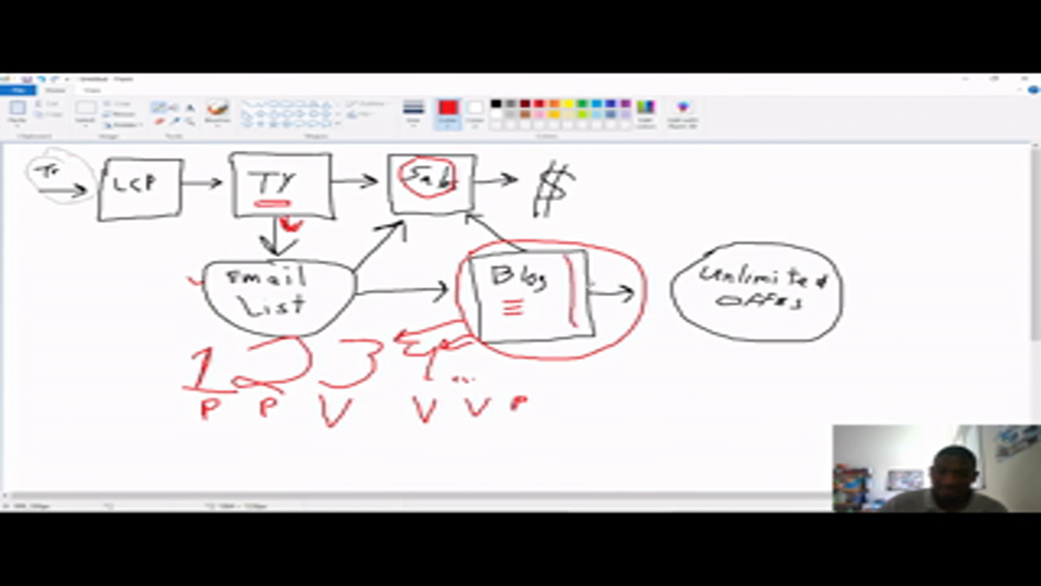